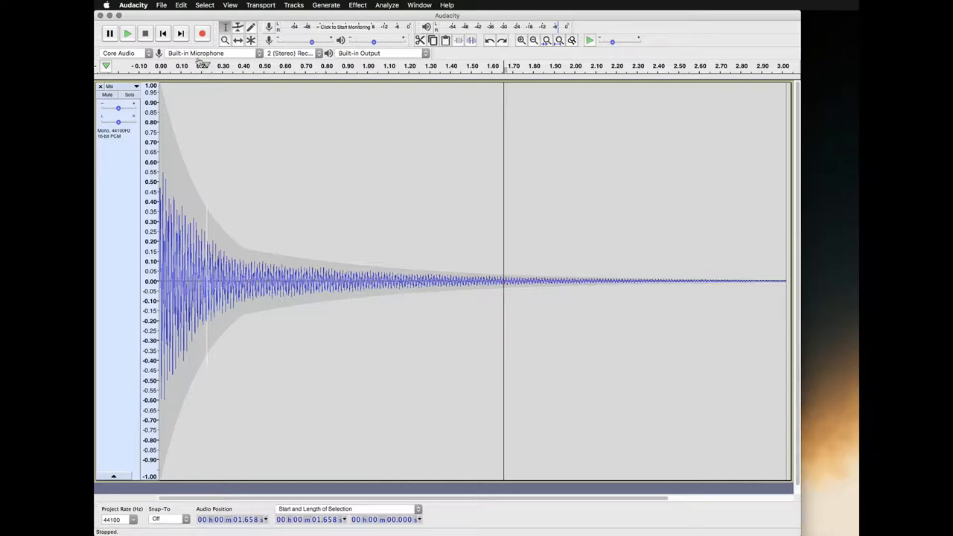
Open the Save Project As dialog for the untitled recording
left_click(161, 5)
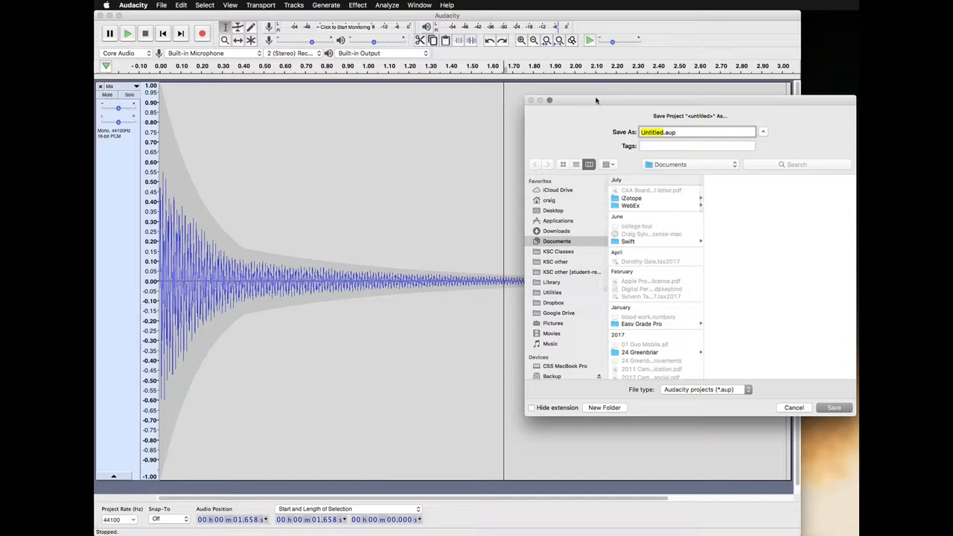
Save the project as 'timbre' on the Desktop, creating timbre.aup and timbre_data
left_click_drag(596, 99, 516, 105)
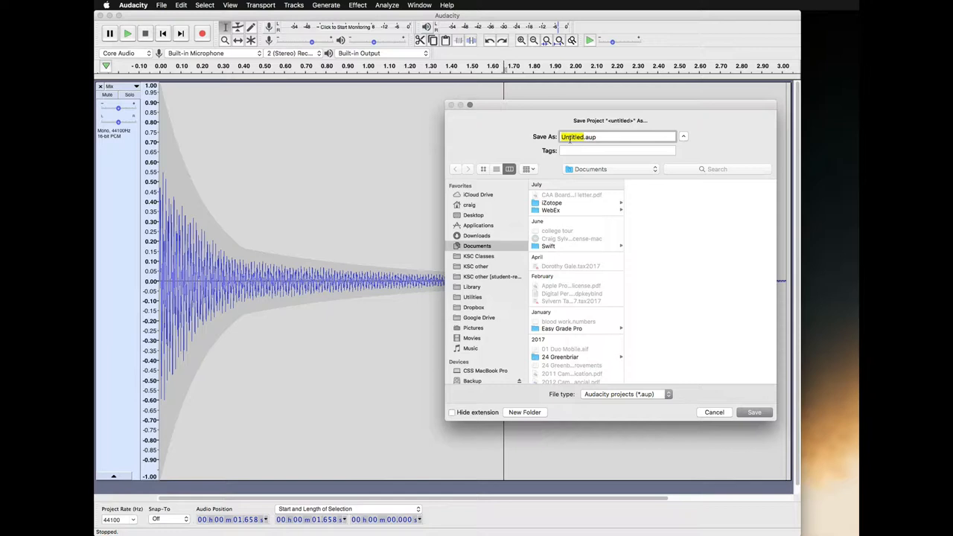
type("timbr")
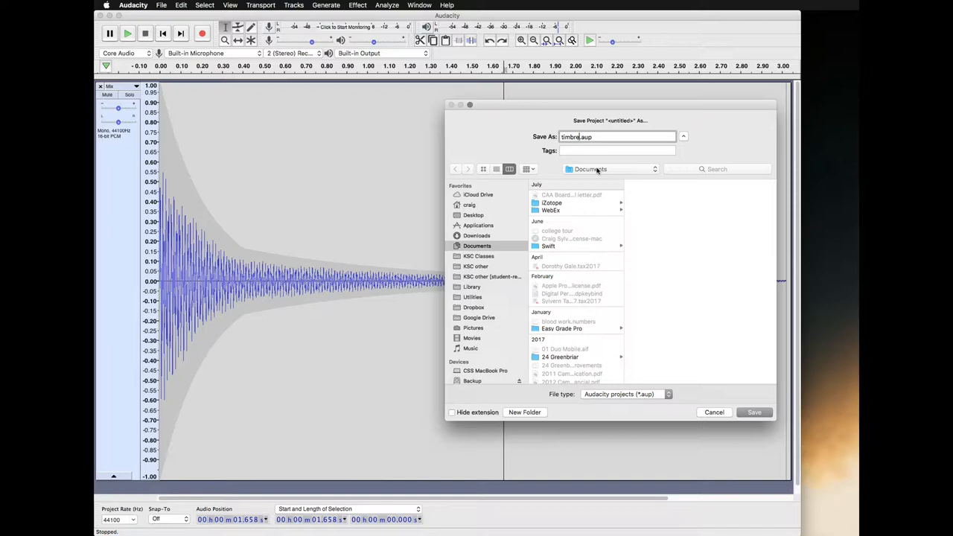
left_click(590, 169)
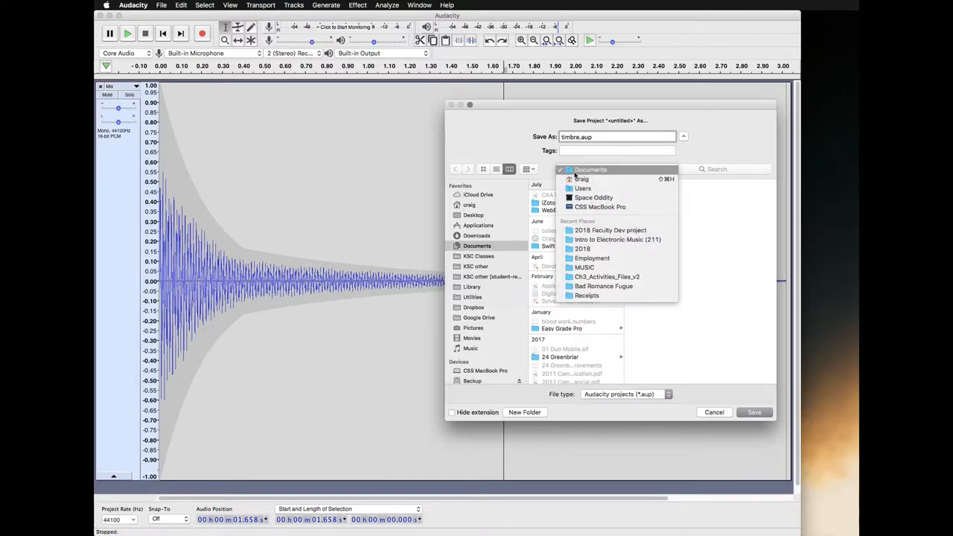
left_click(609, 169)
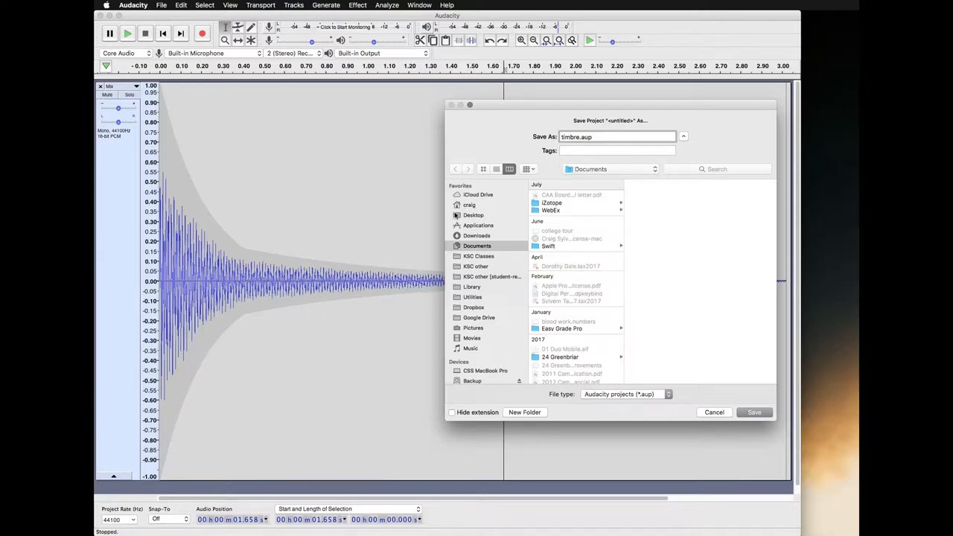
left_click(474, 215)
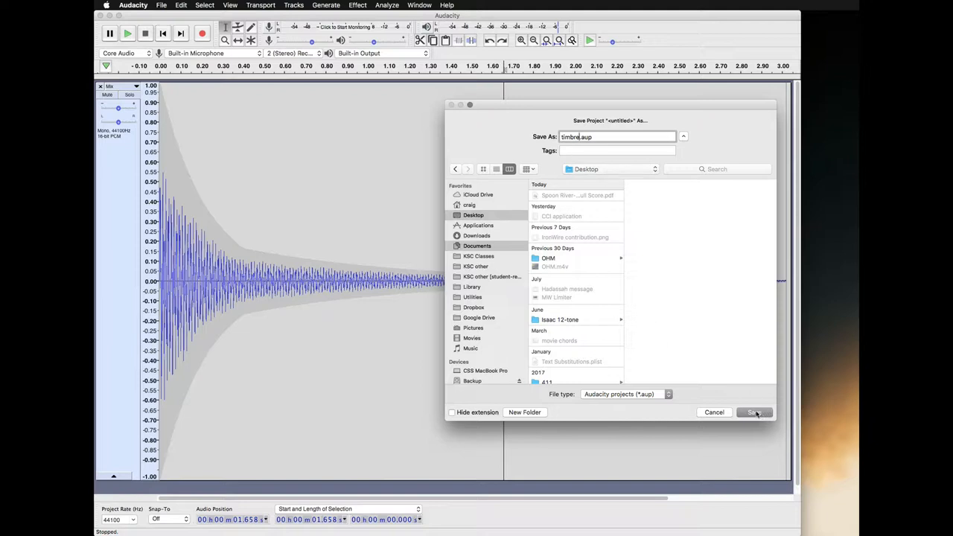
left_click(753, 411)
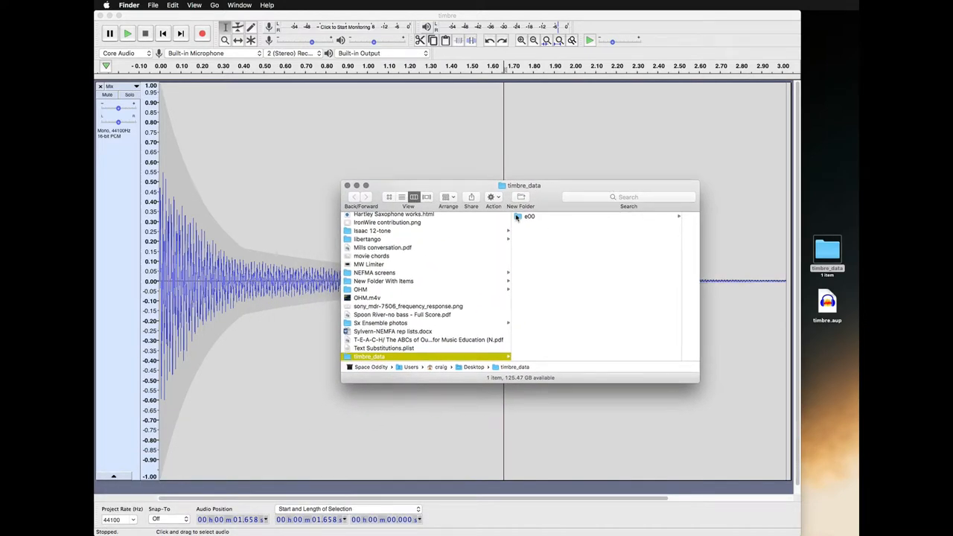
Open timbre_data's e00 and d00 folders to reveal the fifteen .au block files
double_click(528, 216)
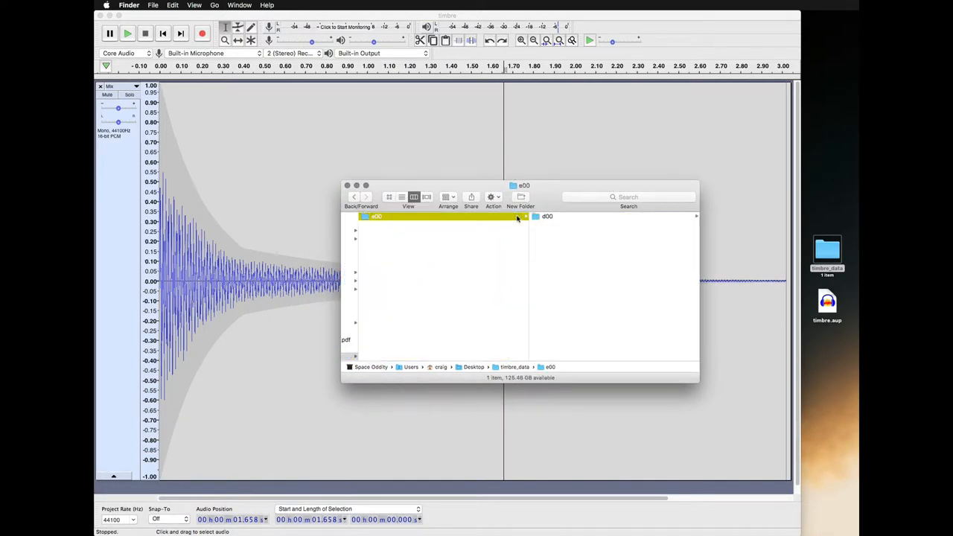
left_click(535, 216)
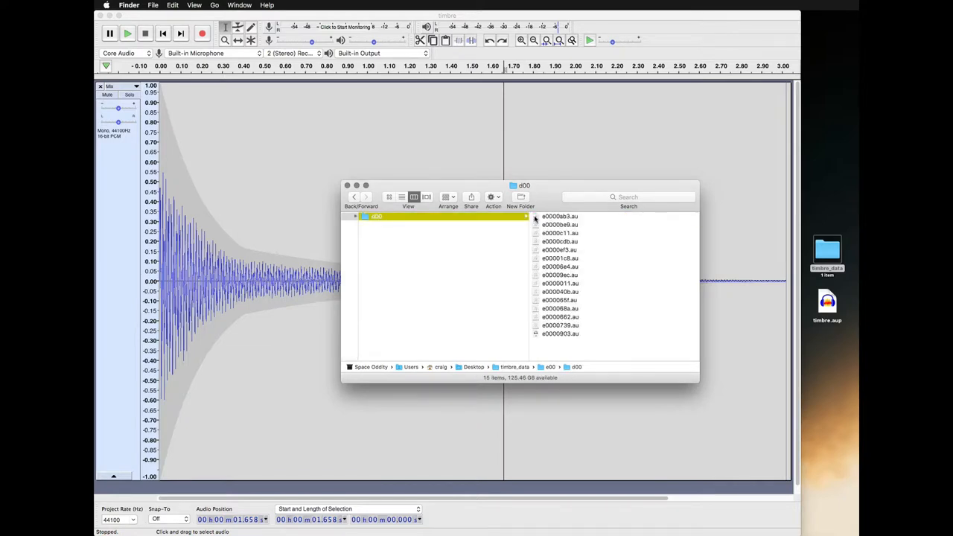
mouse_move(564, 204)
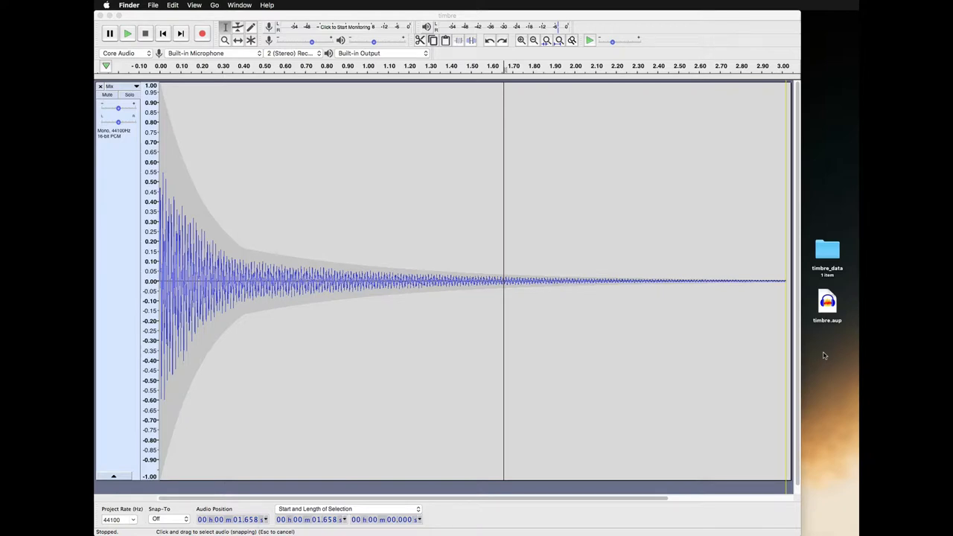
mouse_move(212, 121)
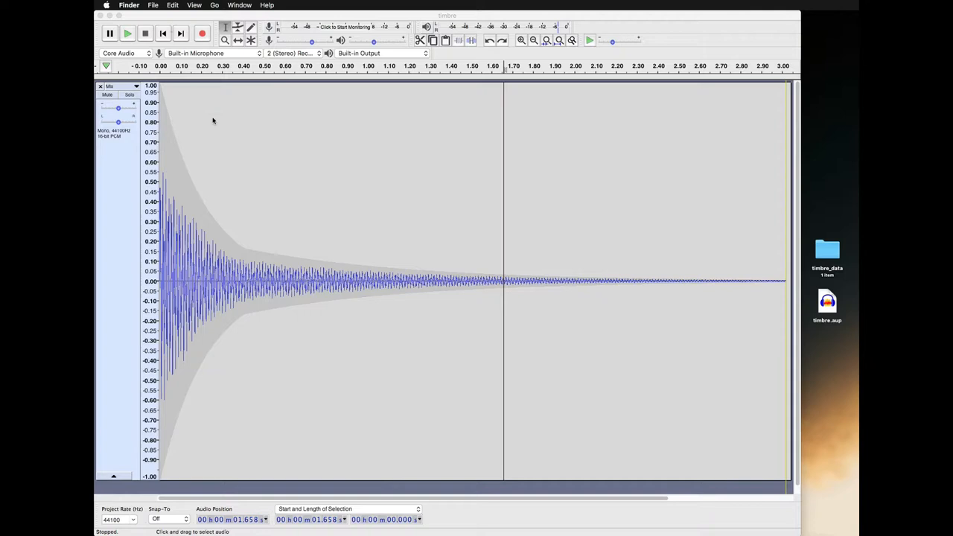
Bring the timbre project to the front and start exporting its audio
left_click(161, 5)
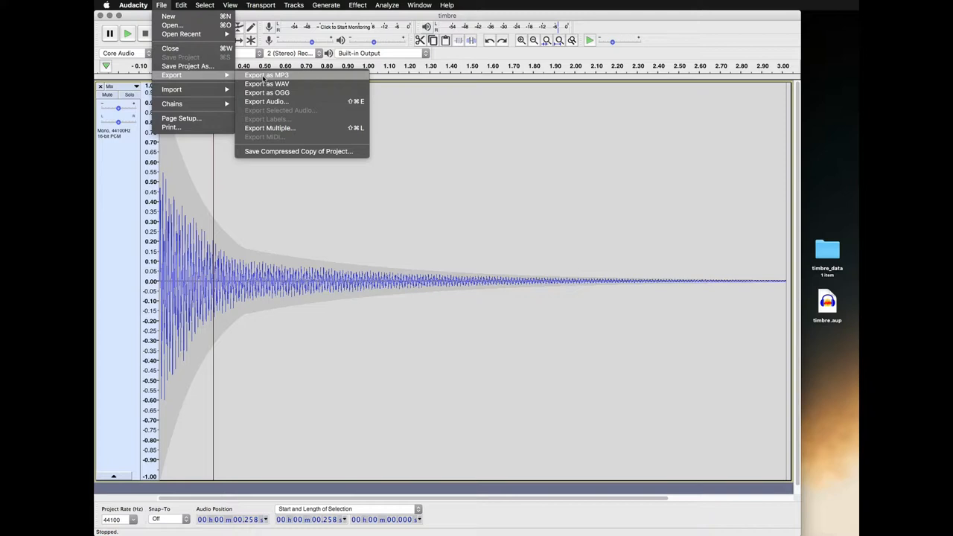
mouse_move(266, 101)
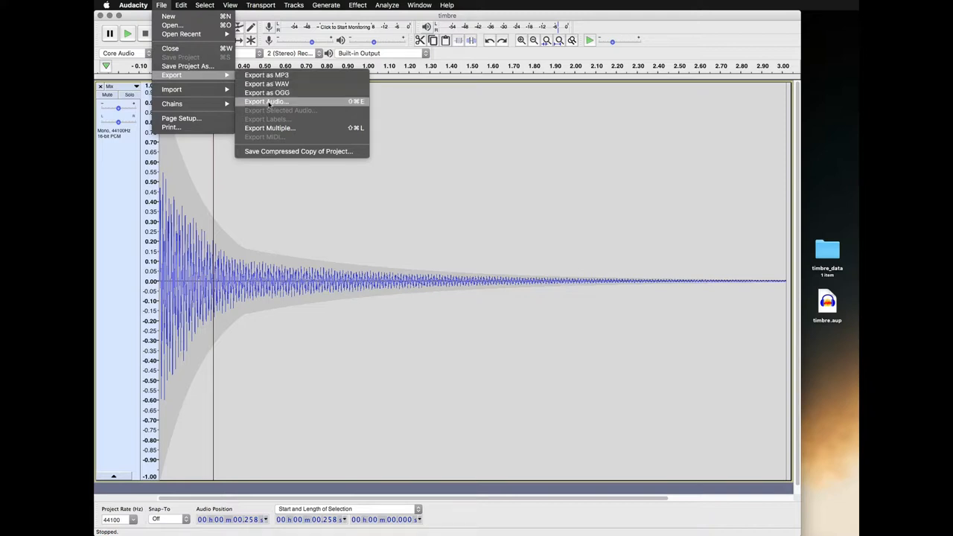
mouse_move(266, 74)
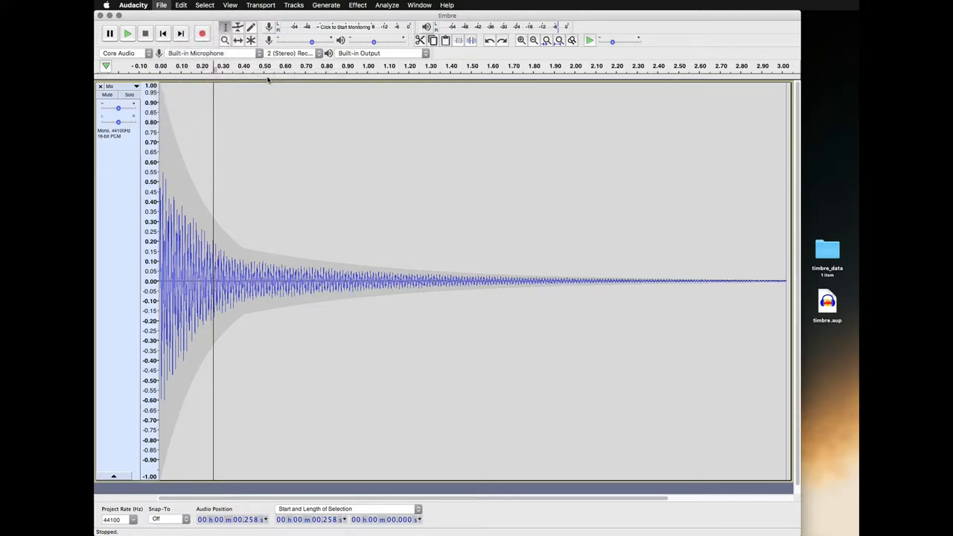
left_click(161, 5)
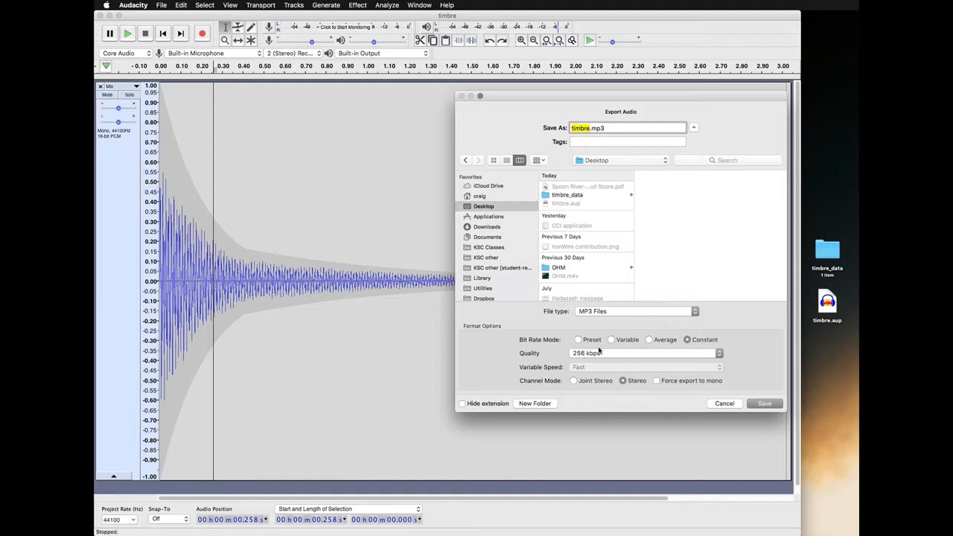
mouse_move(630, 355)
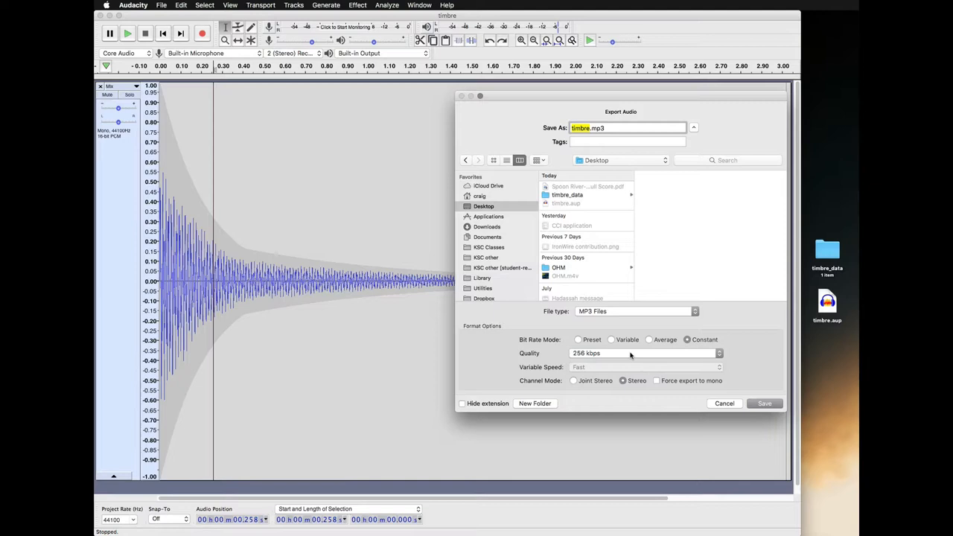
Export timbre.mp3 to the Desktop at 256 kbps constant bit rate
left_click(644, 353)
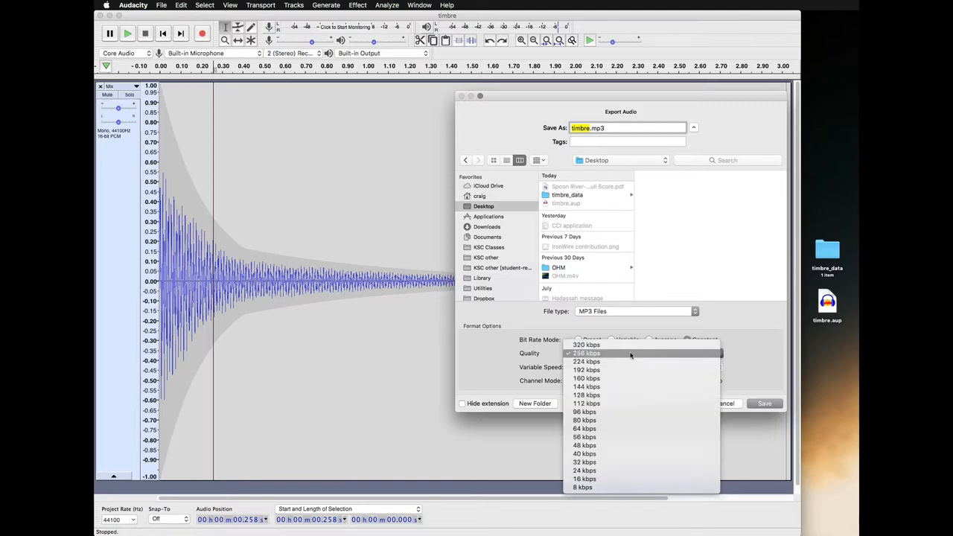
mouse_move(585, 370)
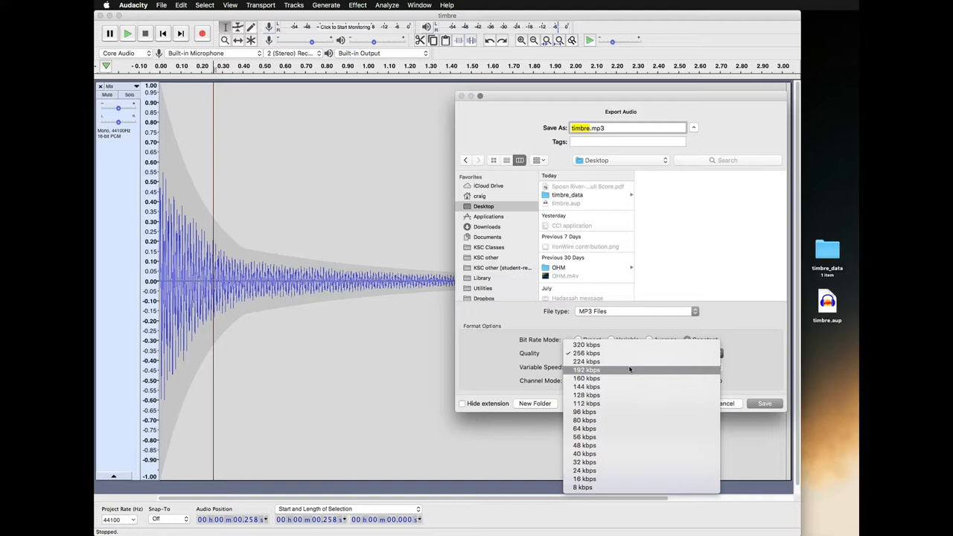
left_click(586, 352)
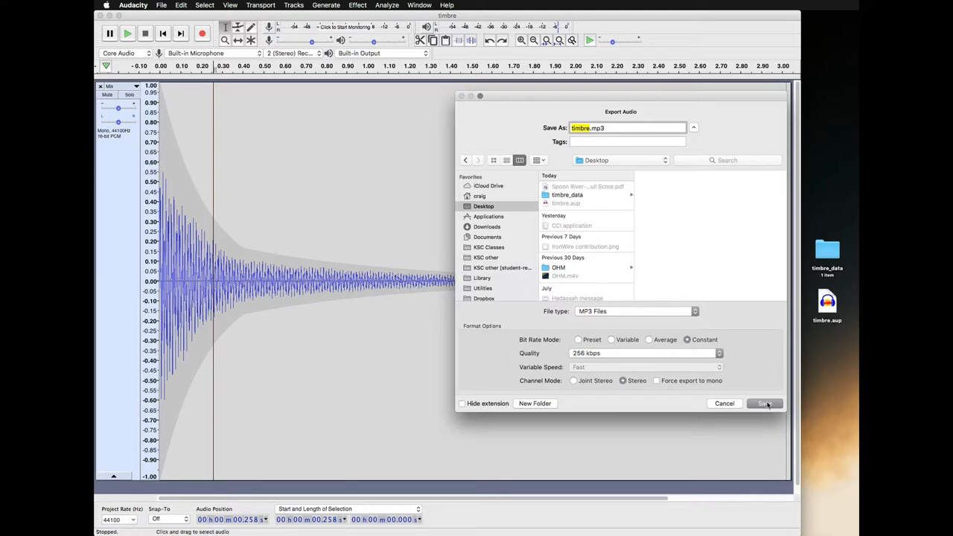
left_click(764, 403)
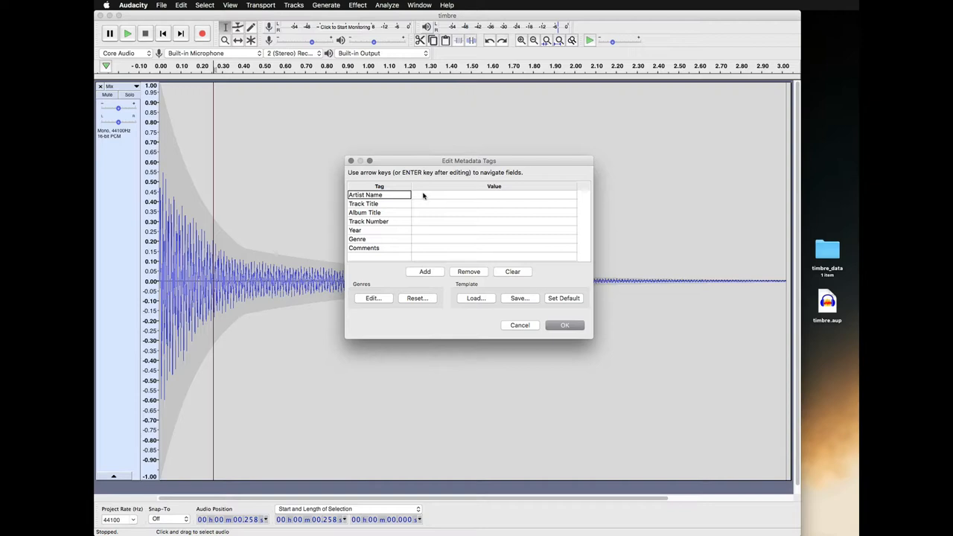
Tag the MP3 with artist name 'Sylvern' and confirm to finish the export
left_click(494, 194)
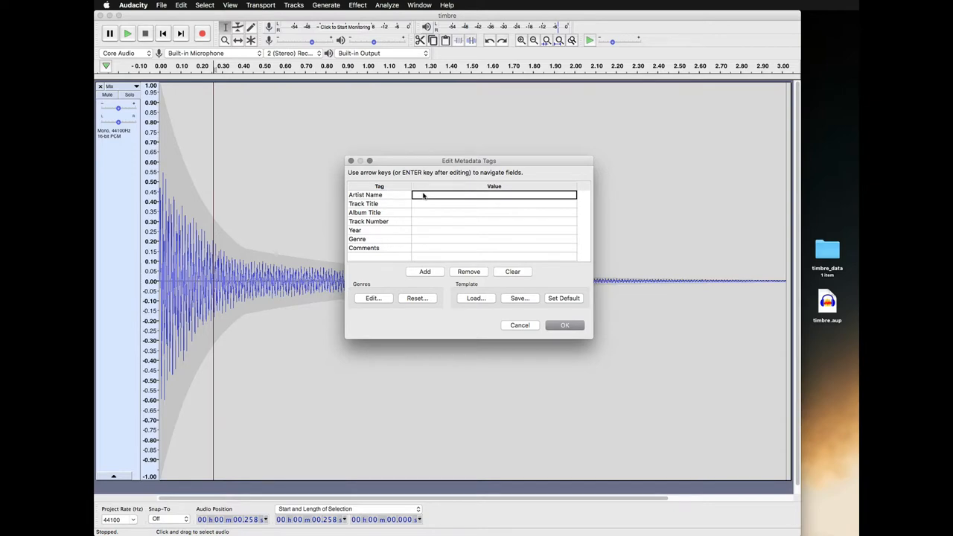
type("Sylvern")
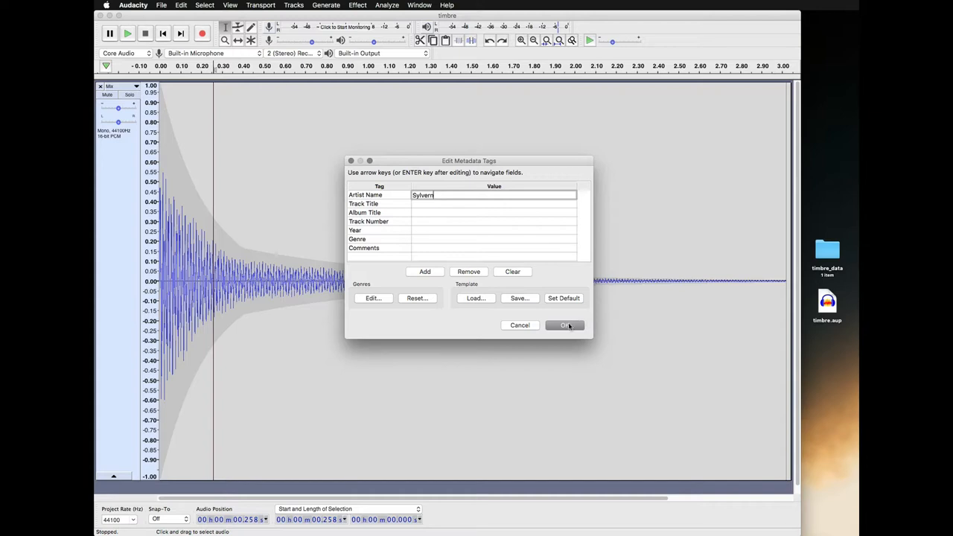
left_click(565, 326)
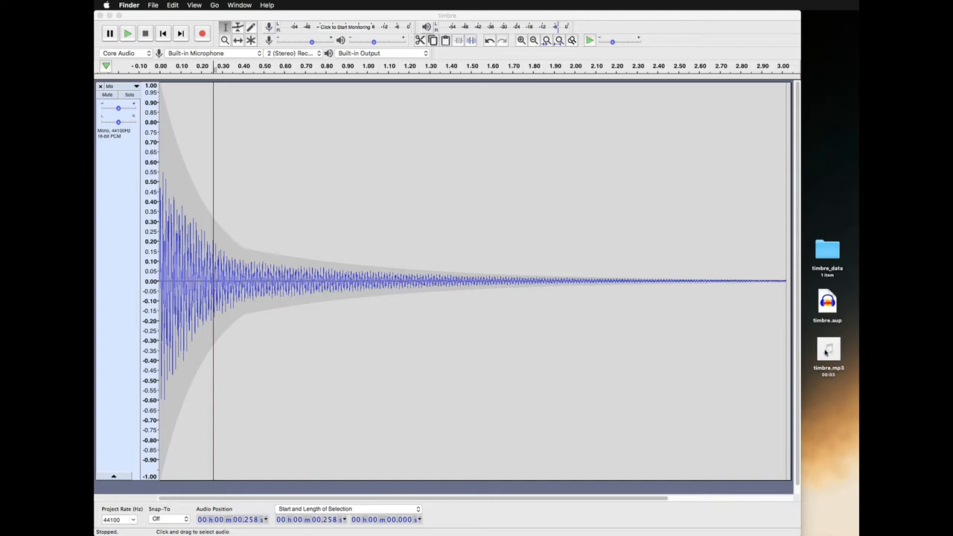
left_click(828, 350)
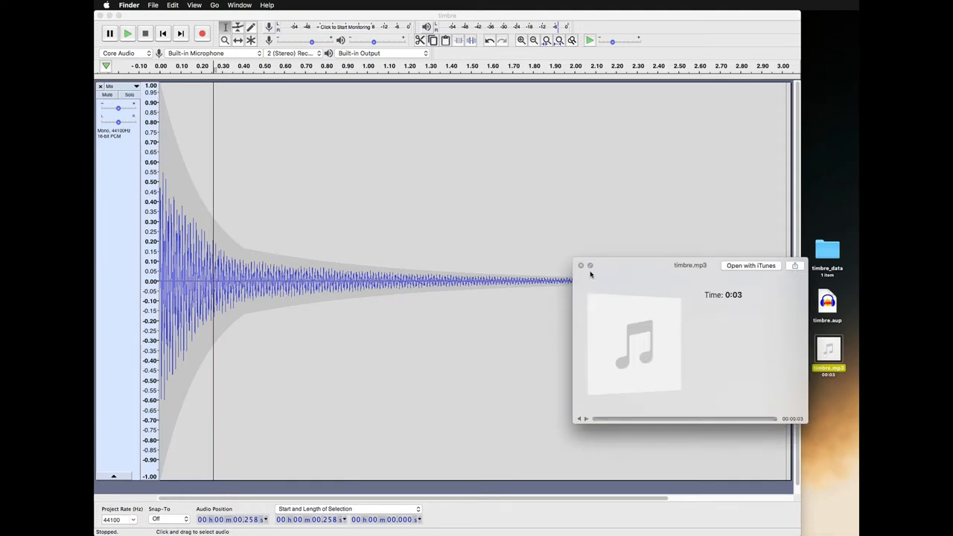
left_click(581, 265)
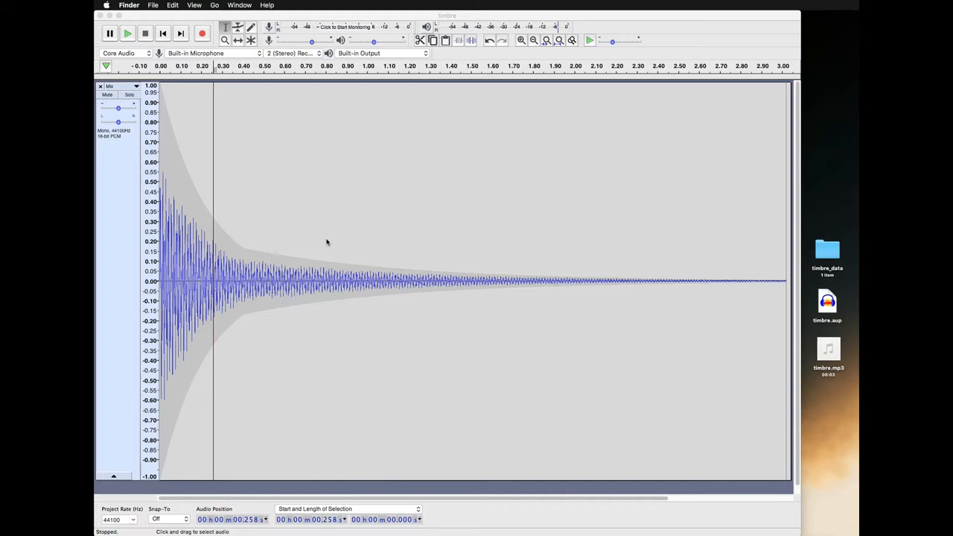
mouse_move(652, 267)
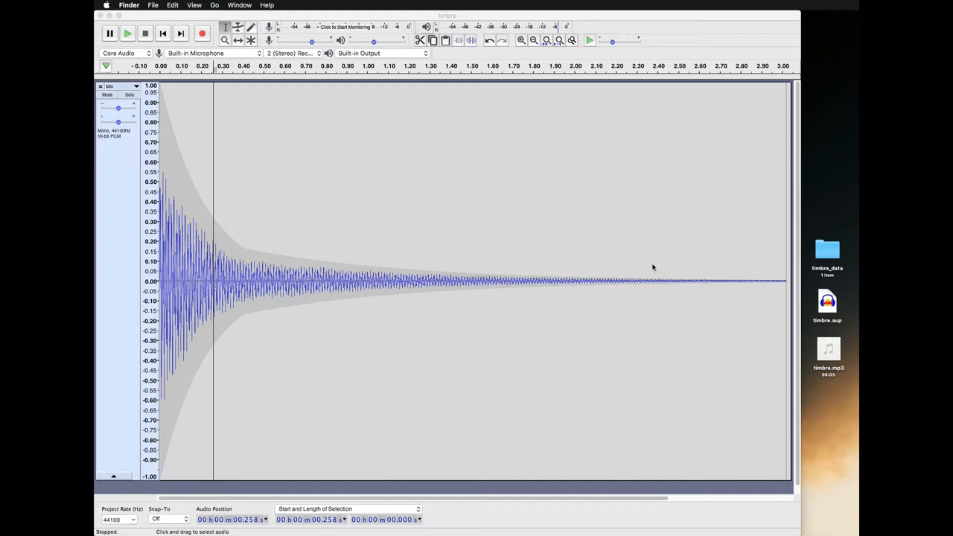
mouse_move(818, 238)
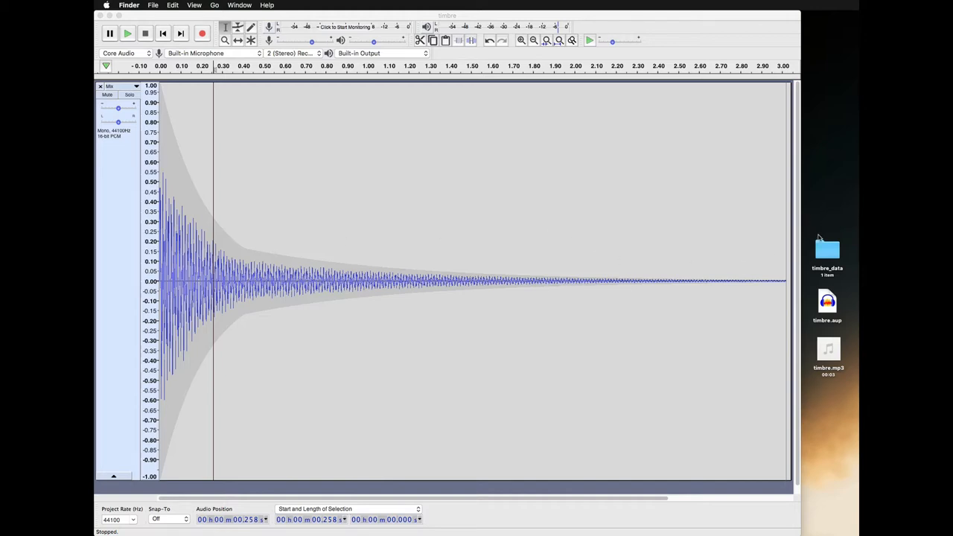
Compress timbre_data, timbre.aup and timbre.mp3 into one archive from the desktop
right_click(826, 245)
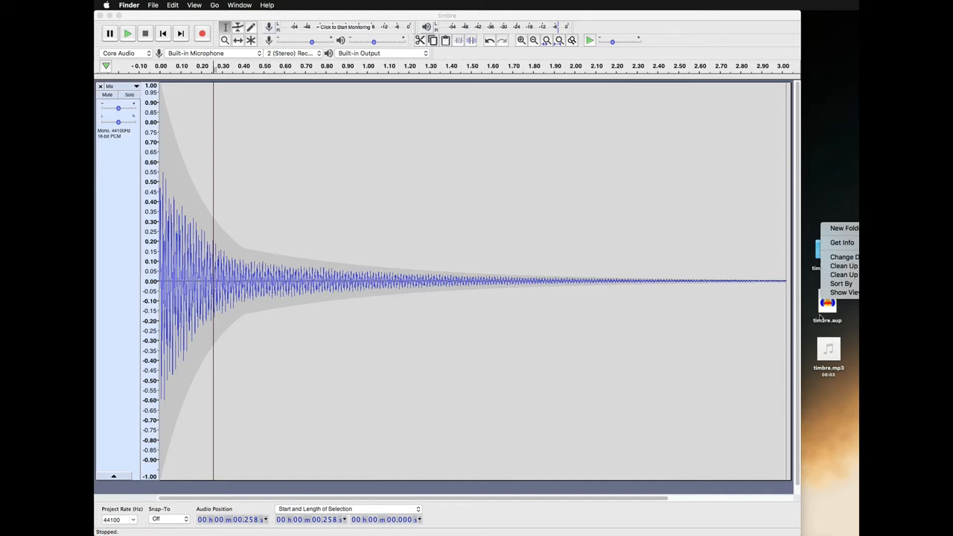
left_click(842, 228)
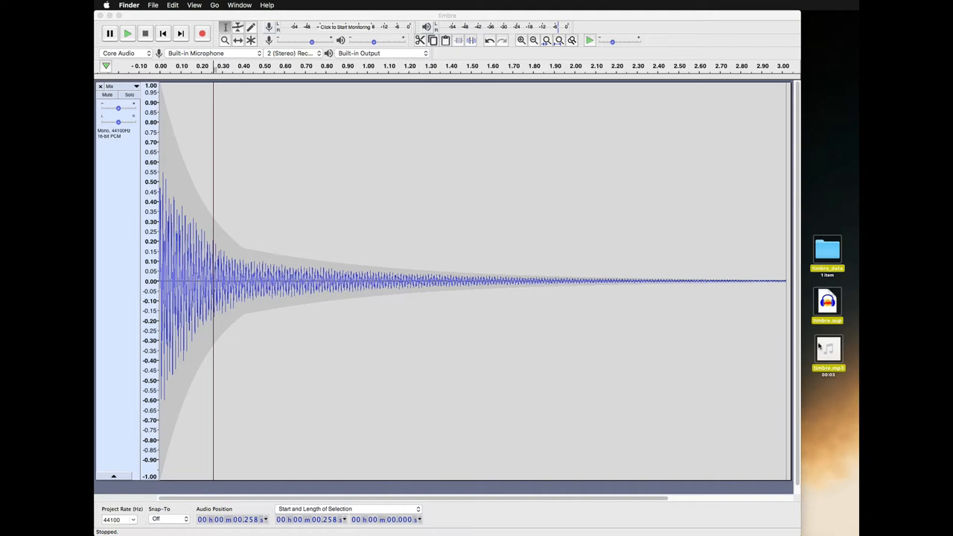
right_click(828, 349)
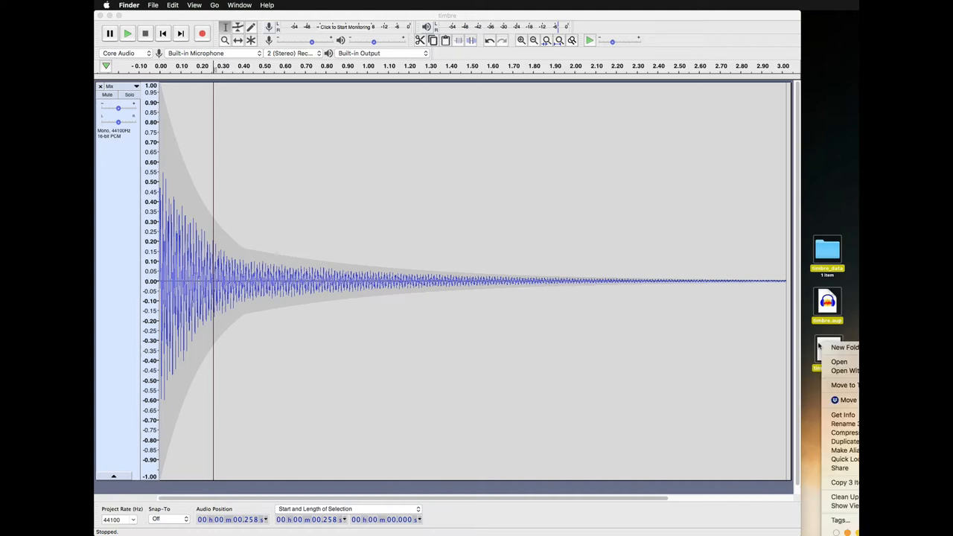
mouse_move(844, 433)
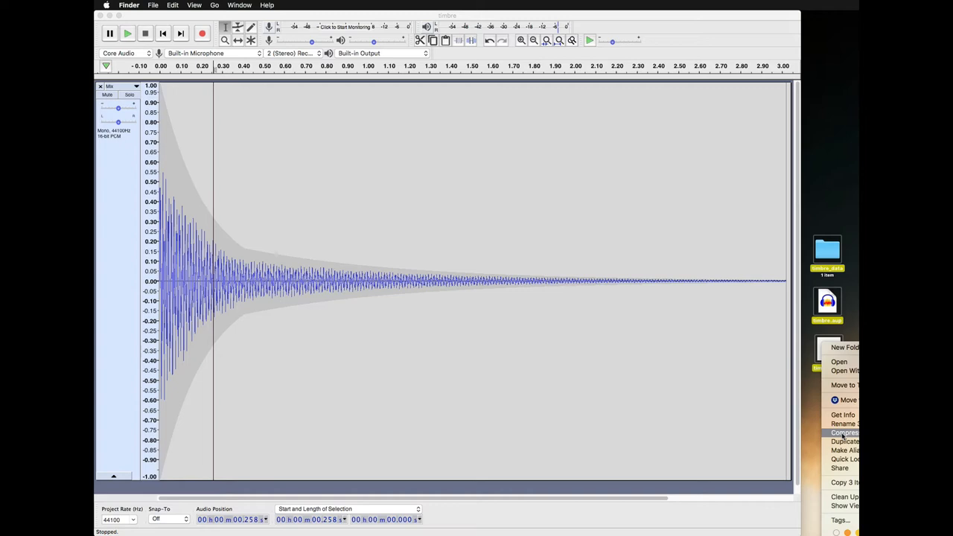
left_click(844, 432)
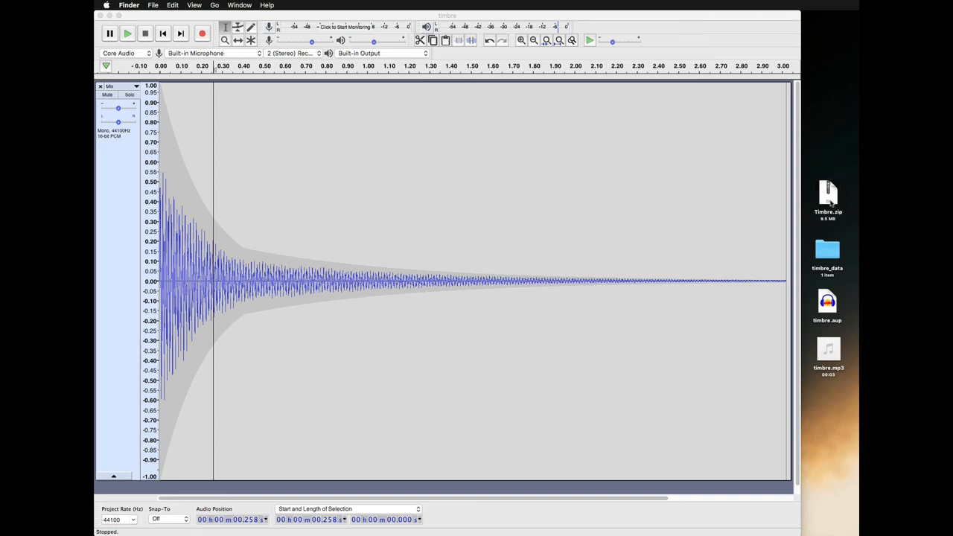
Select the finished 9.5 MB Timbre.zip archive on the desktop
left_click(828, 195)
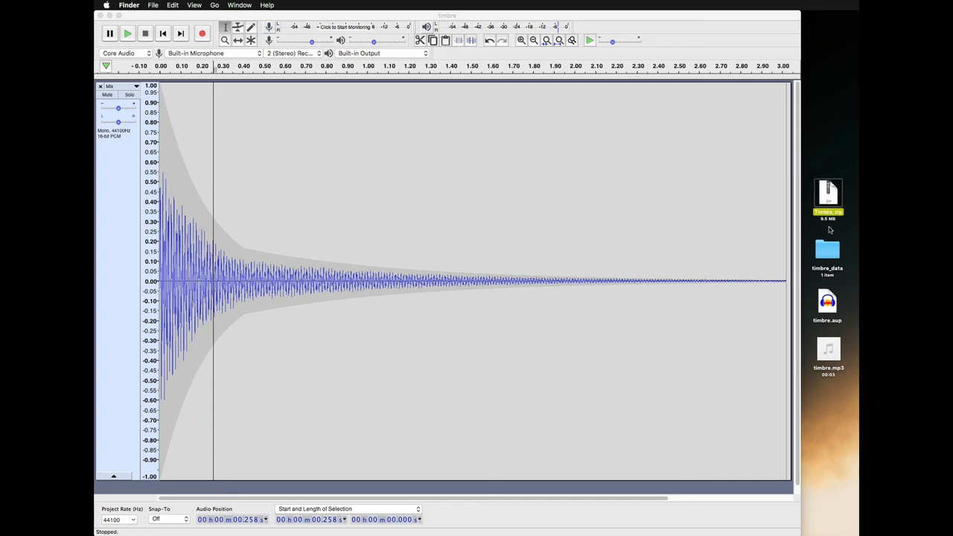
mouse_move(831, 232)
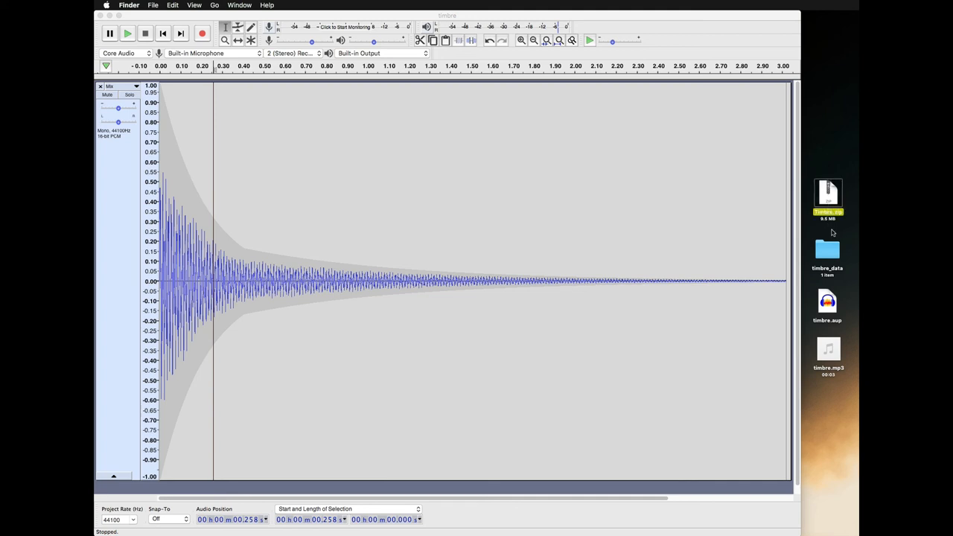